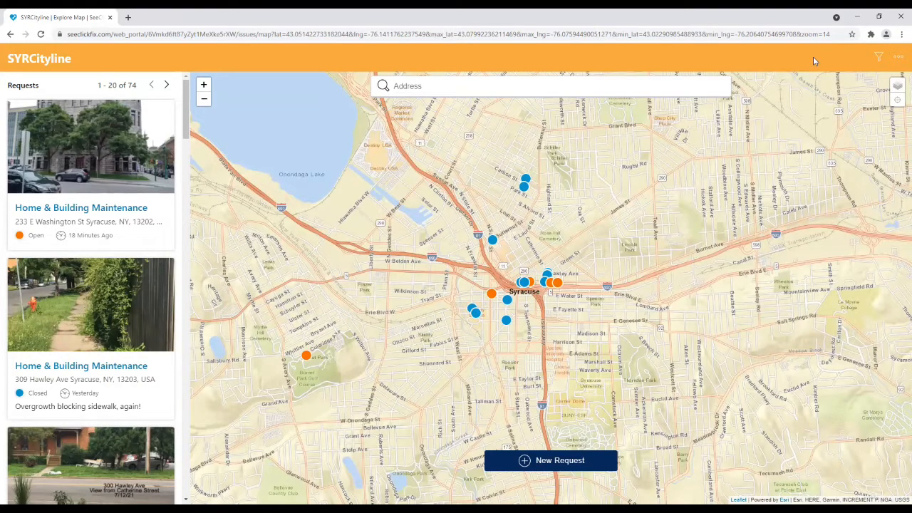
pyautogui.moveTo(857, 65)
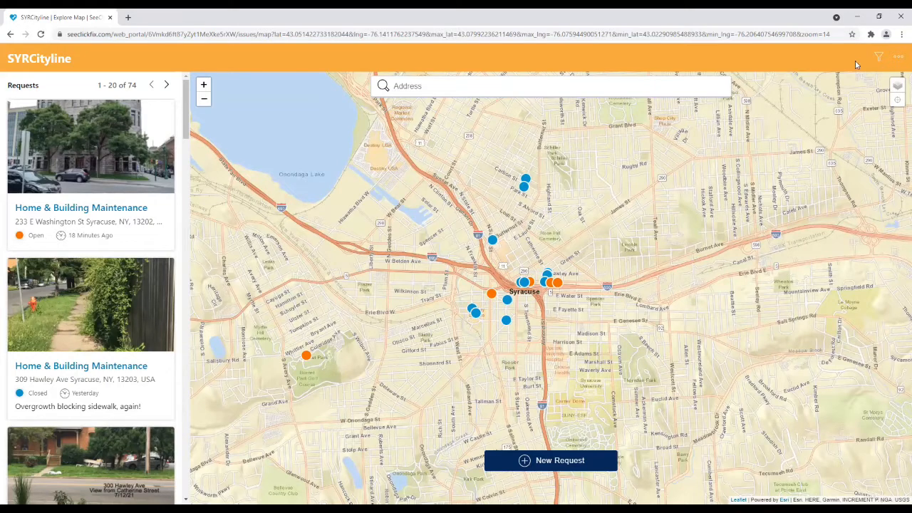
# Open the three-dot site menu showing Sign Up and Sign In options.
pyautogui.click(899, 57)
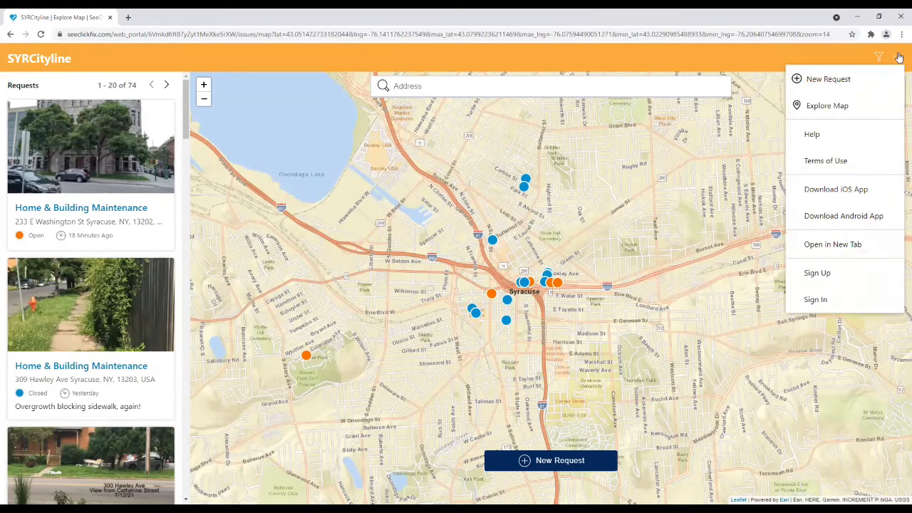
pyautogui.moveTo(850, 272)
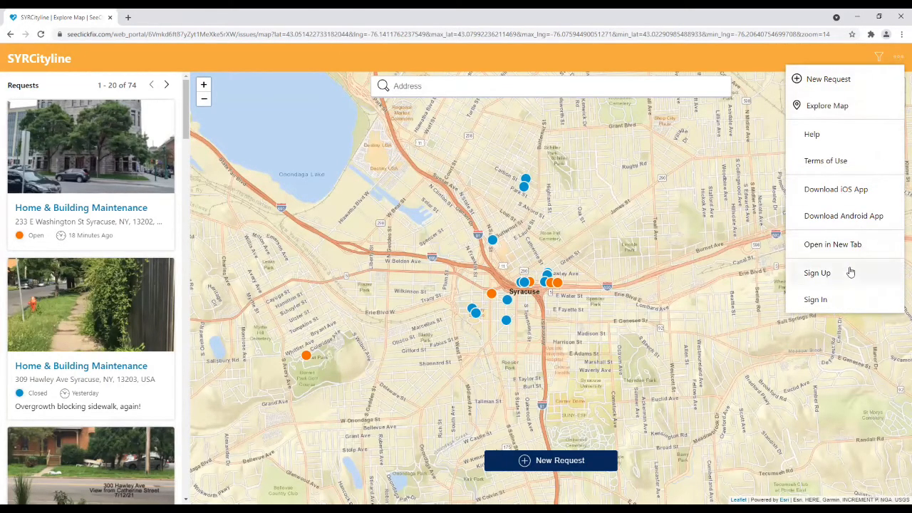
# Open the Sign Up registration form and scroll through its fields.
pyautogui.click(816, 272)
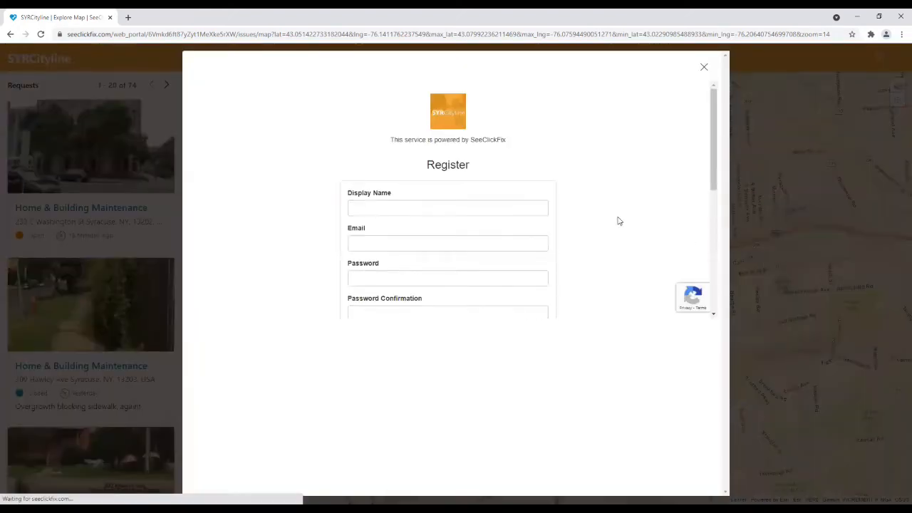
pyautogui.scroll(-3)
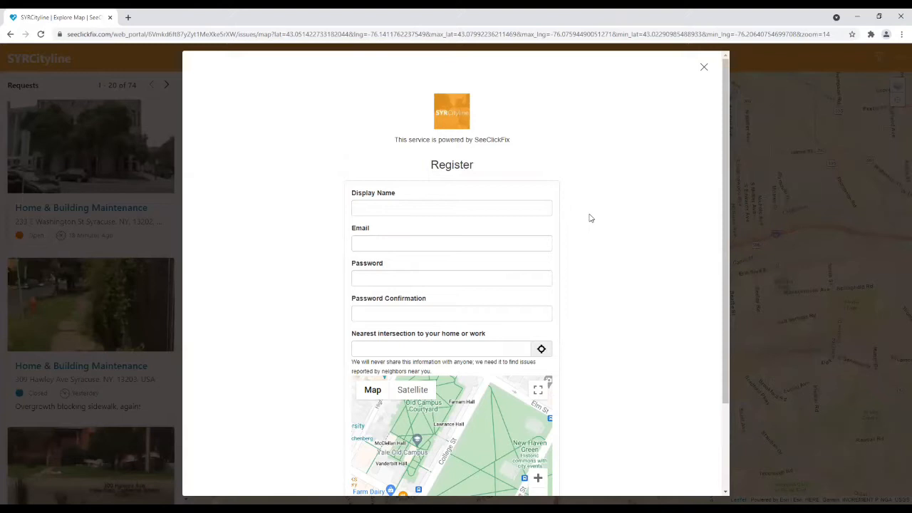
pyautogui.scroll(-3)
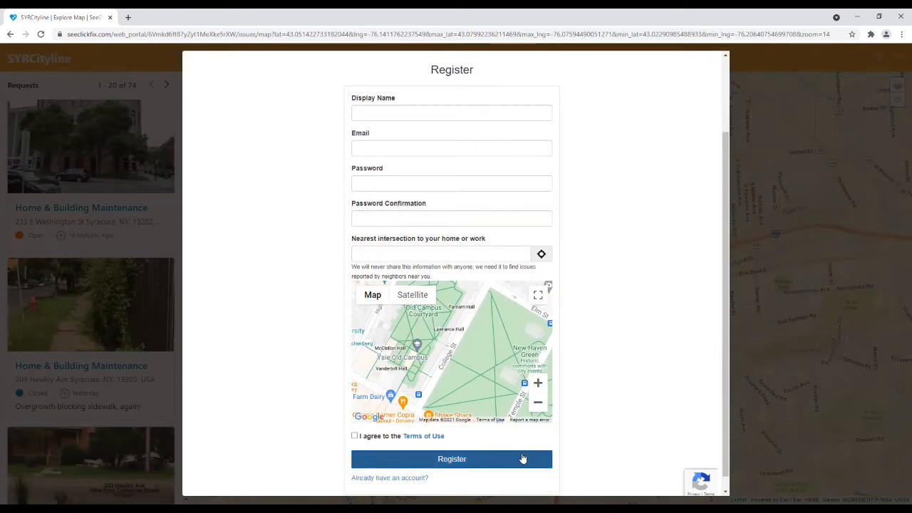
pyautogui.moveTo(600, 409)
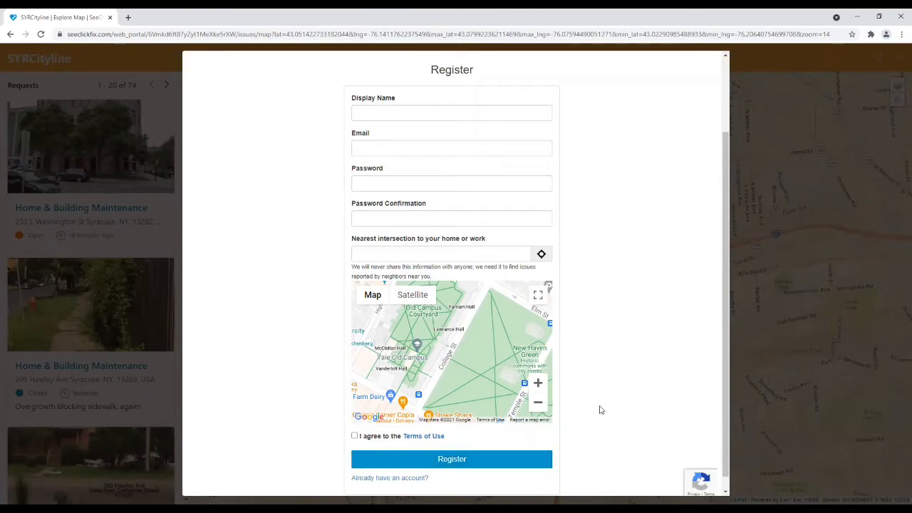
pyautogui.scroll(3)
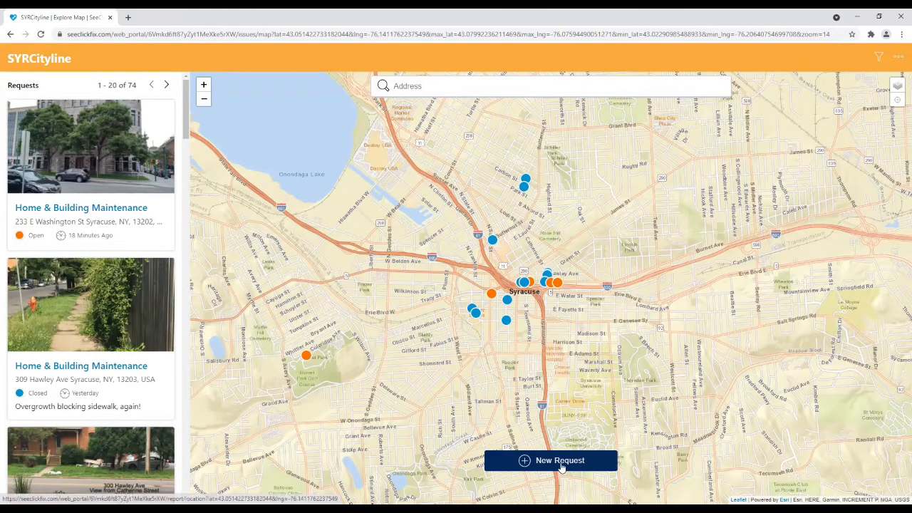
# Start a new request and enter '233' as the location address.
pyautogui.click(550, 460)
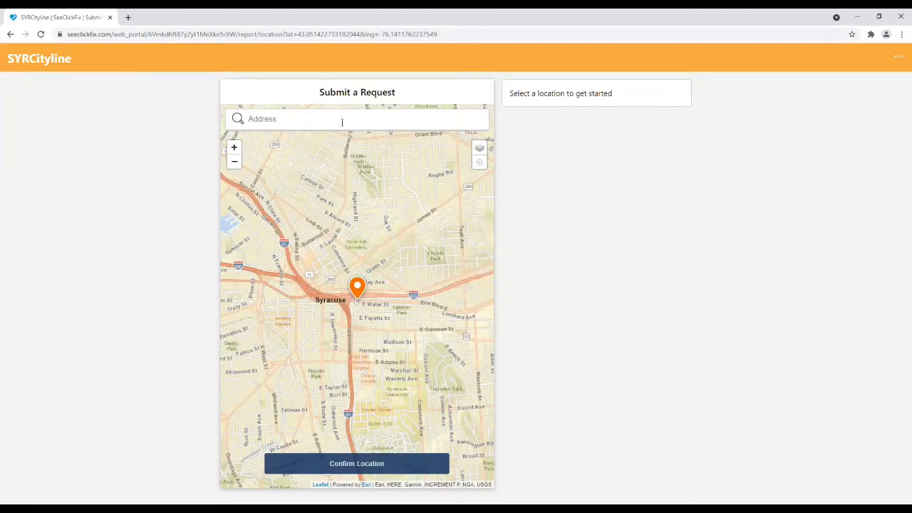
pyautogui.click(340, 119)
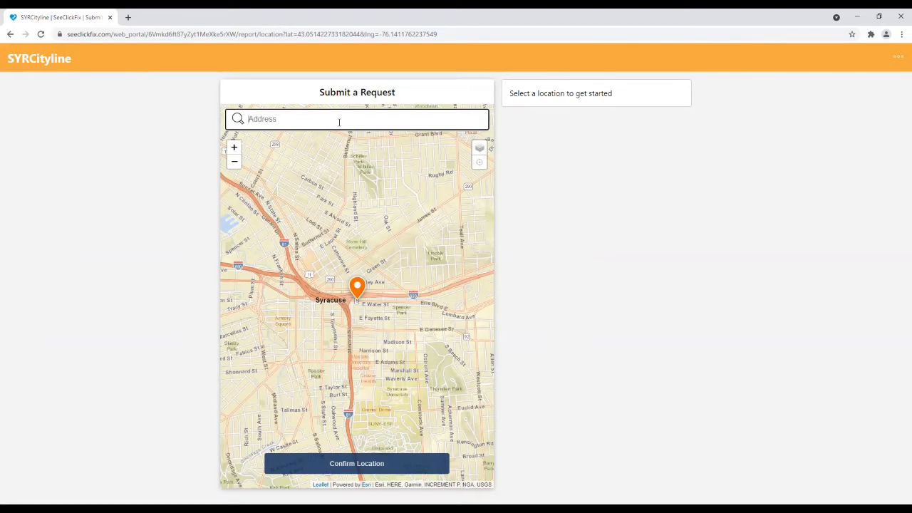
pyautogui.write('2')
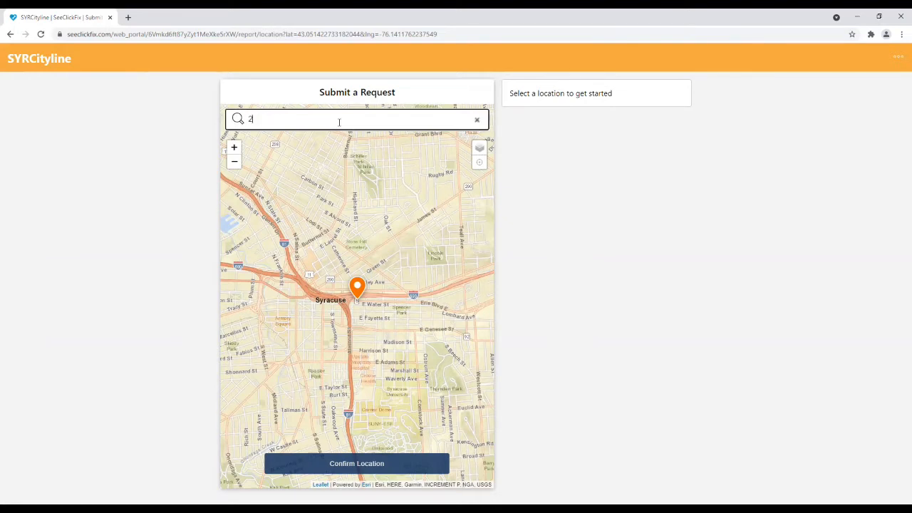
pyautogui.write('33')
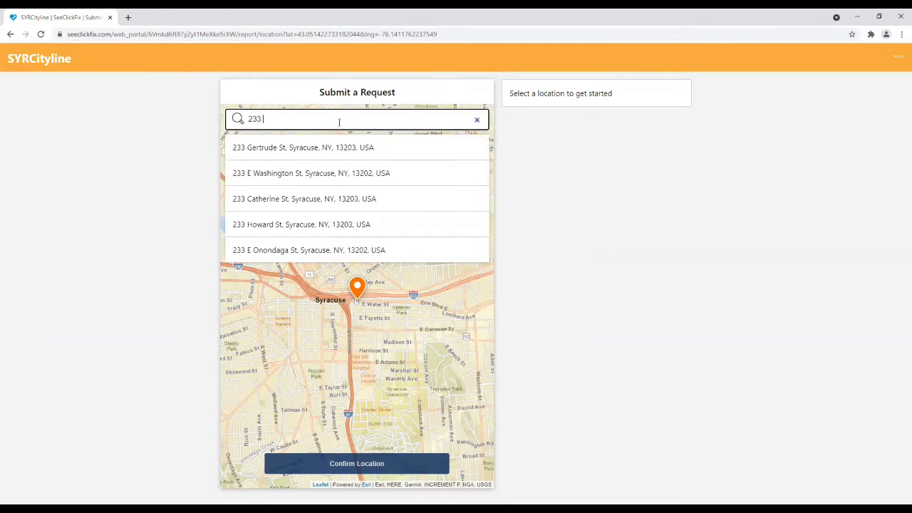
pyautogui.moveTo(337, 176)
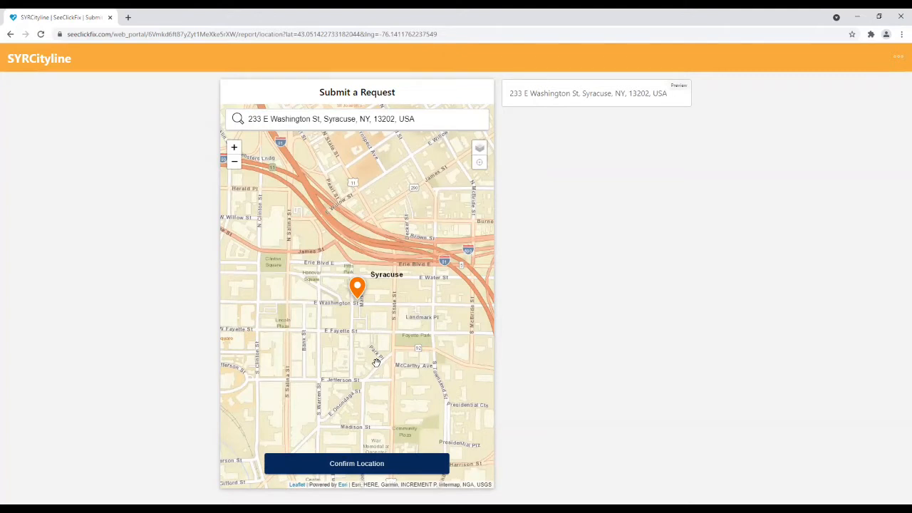
pyautogui.click(356, 463)
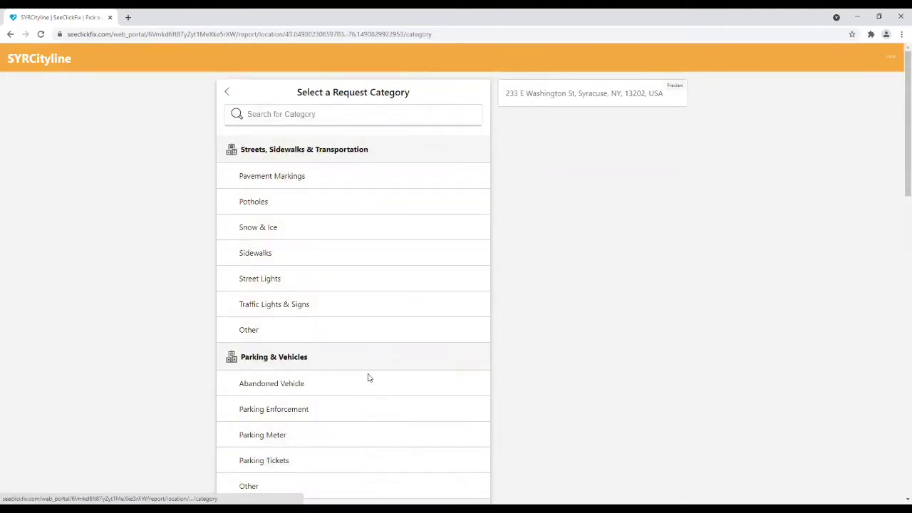
pyautogui.moveTo(369, 294)
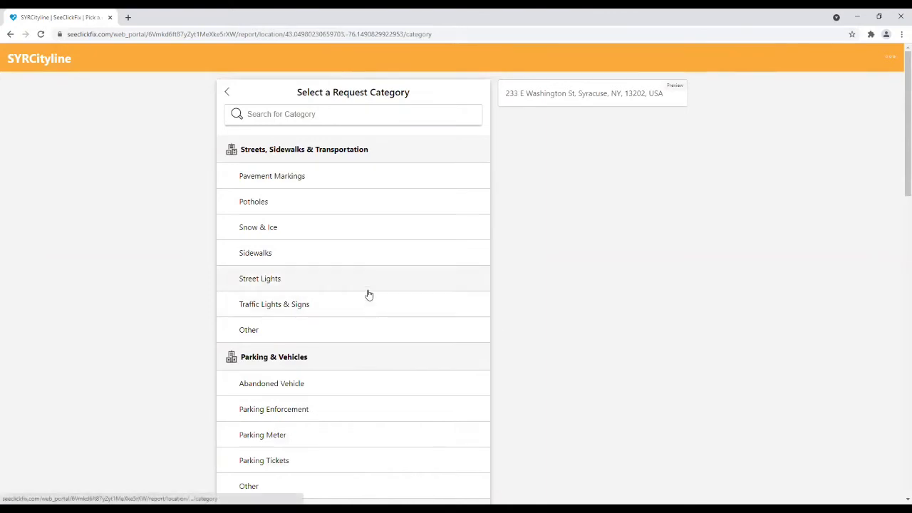
pyautogui.moveTo(379, 284)
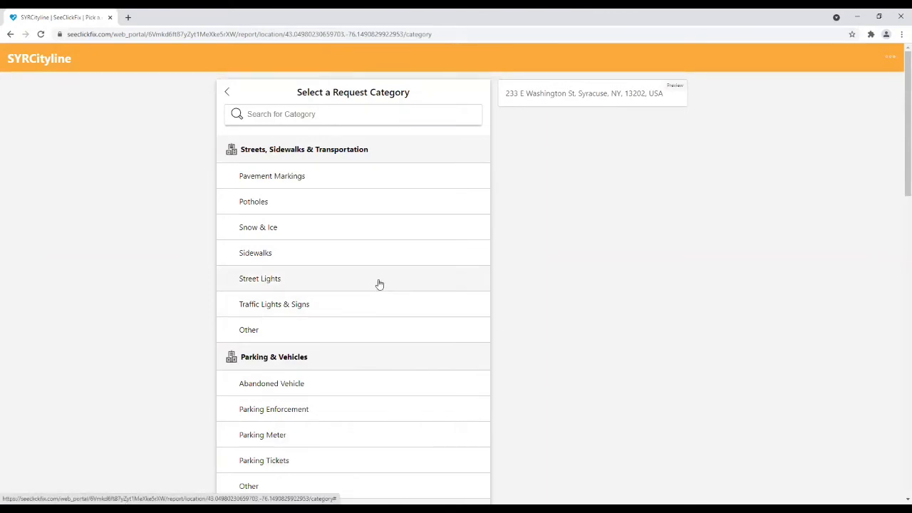
pyautogui.scroll(-3)
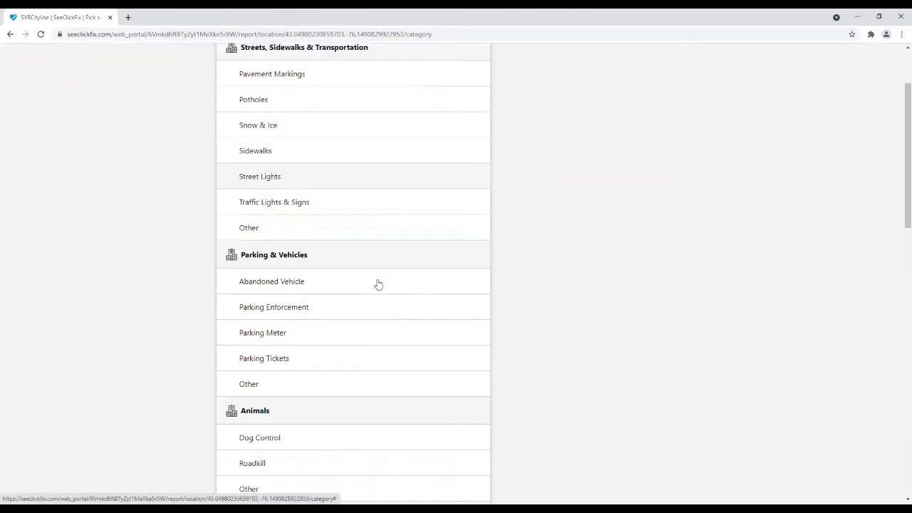
pyautogui.scroll(-3)
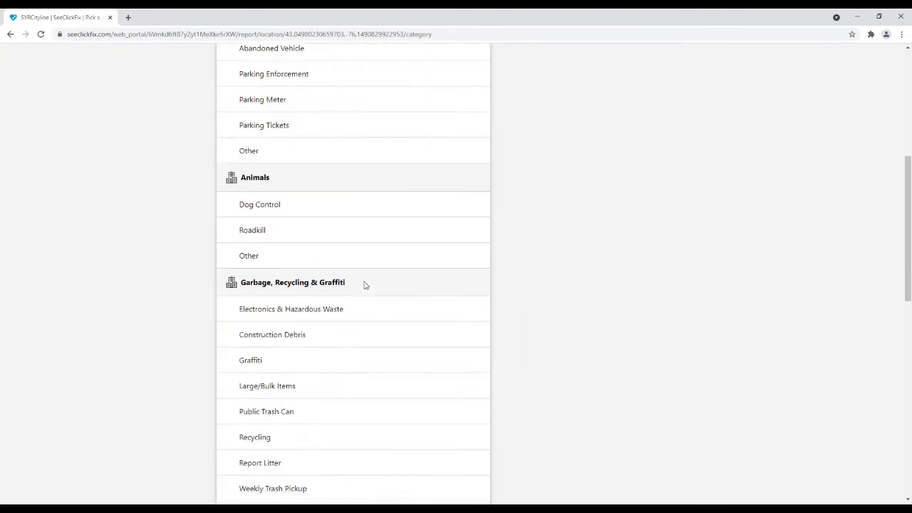
pyautogui.scroll(-3)
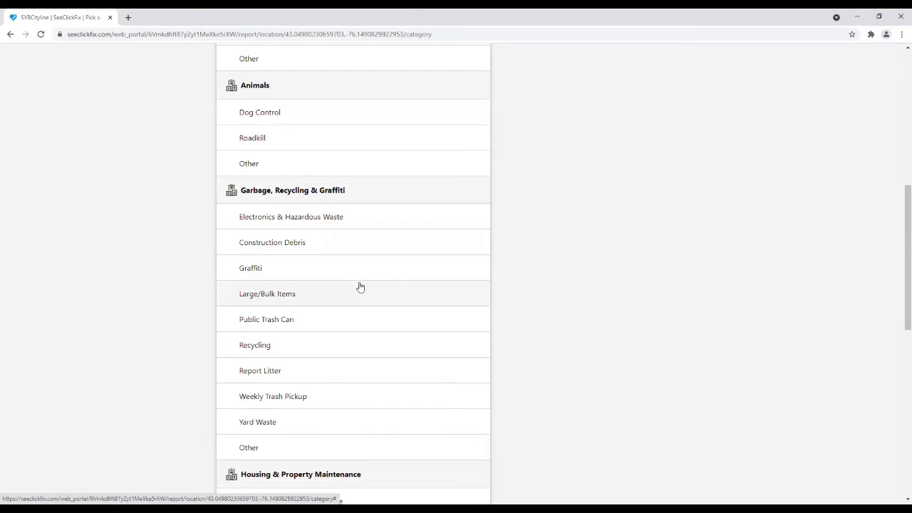
pyautogui.scroll(-3)
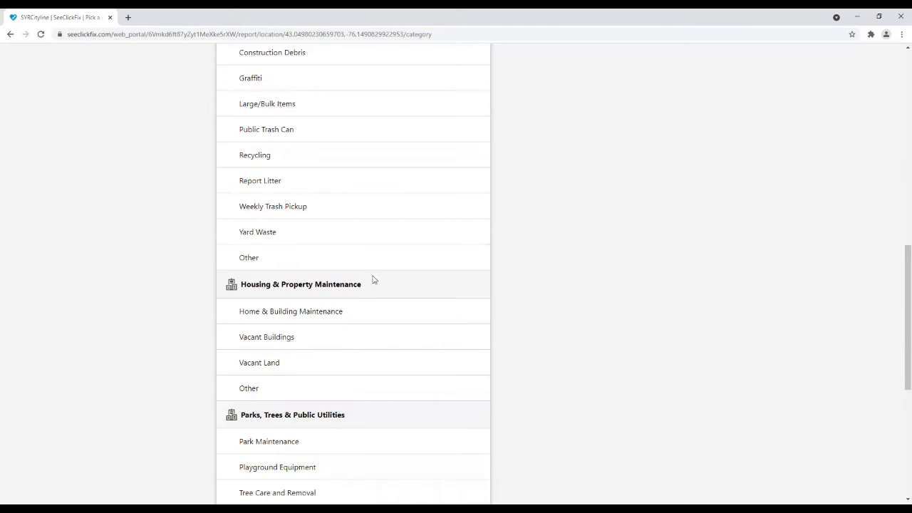
pyautogui.moveTo(342, 315)
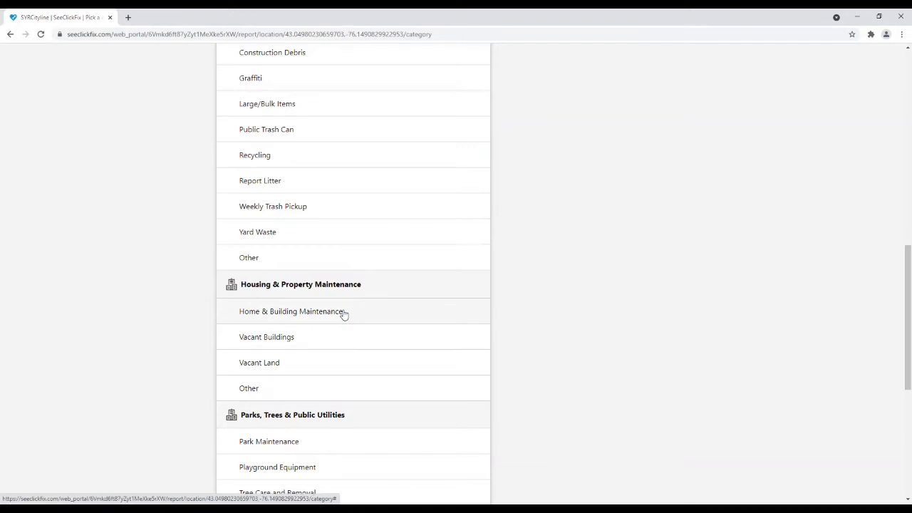
pyautogui.moveTo(343, 368)
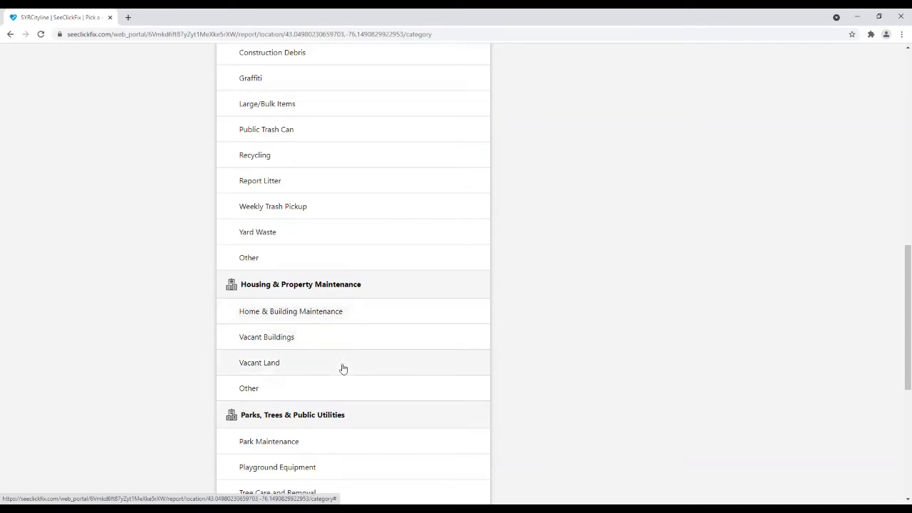
pyautogui.moveTo(347, 388)
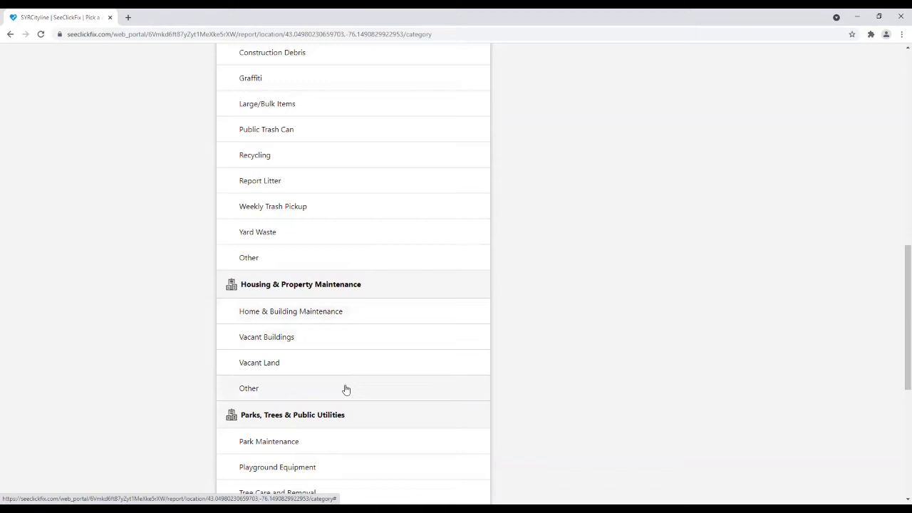
pyautogui.moveTo(349, 313)
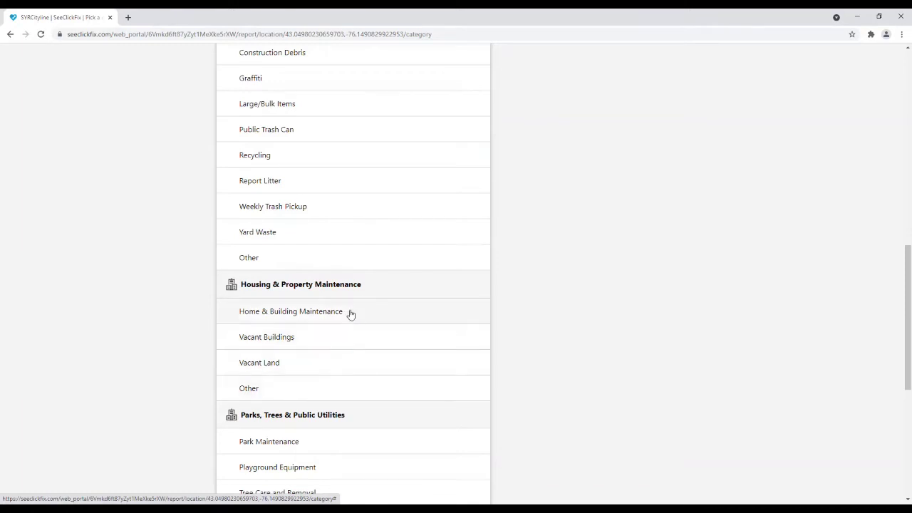
# Choose the Home & Building Maintenance category to reach the Add Photo page.
pyautogui.click(290, 312)
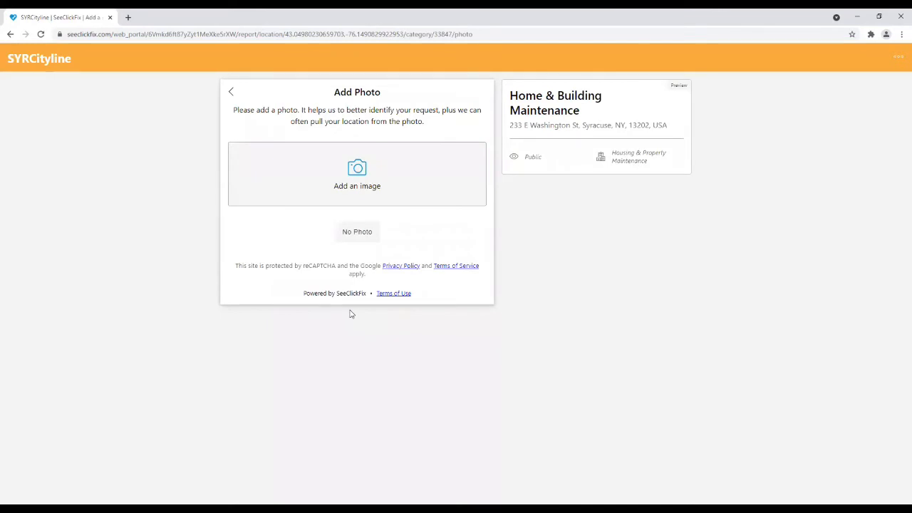
pyautogui.moveTo(381, 241)
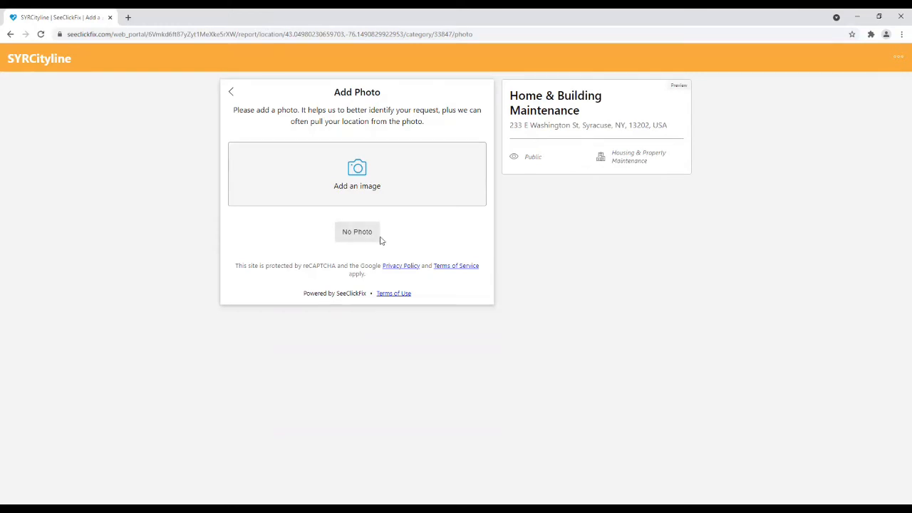
pyautogui.moveTo(376, 265)
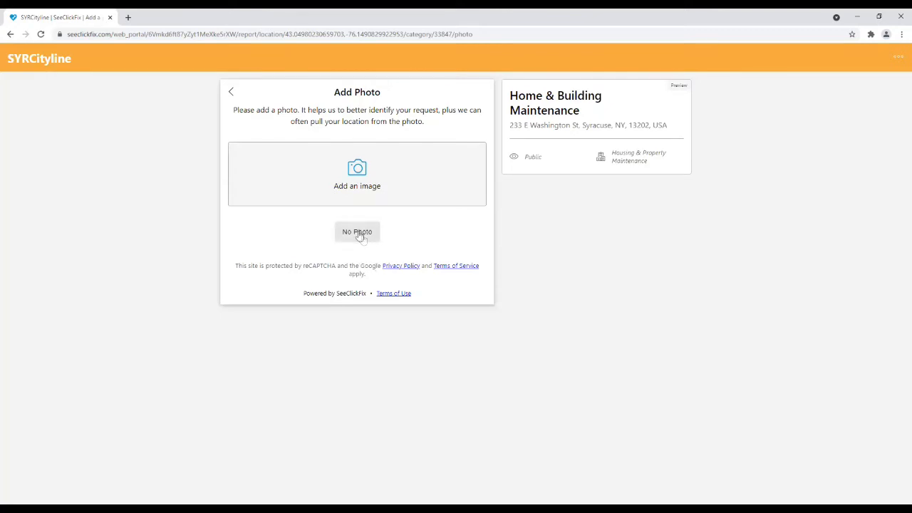
# Skip the photo and choose 'Report overgrown grass' as the concern.
pyautogui.click(357, 231)
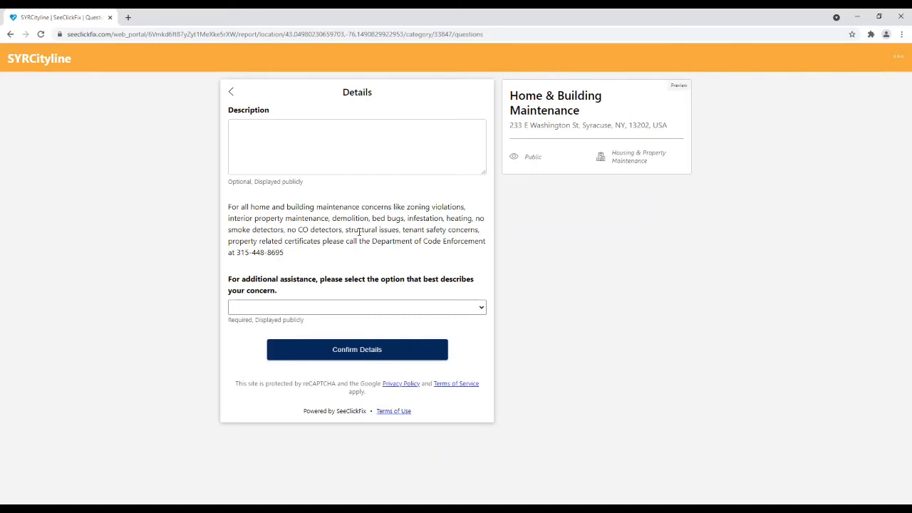
pyautogui.click(356, 307)
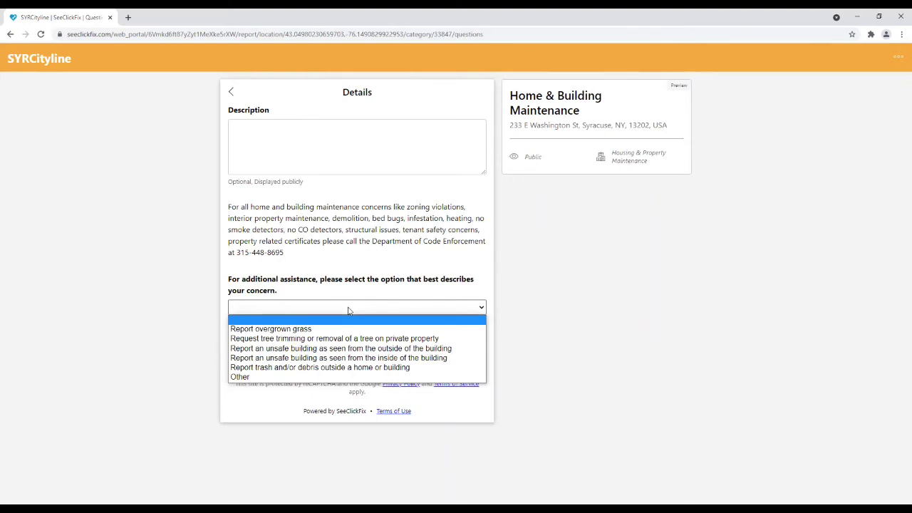
pyautogui.moveTo(370, 377)
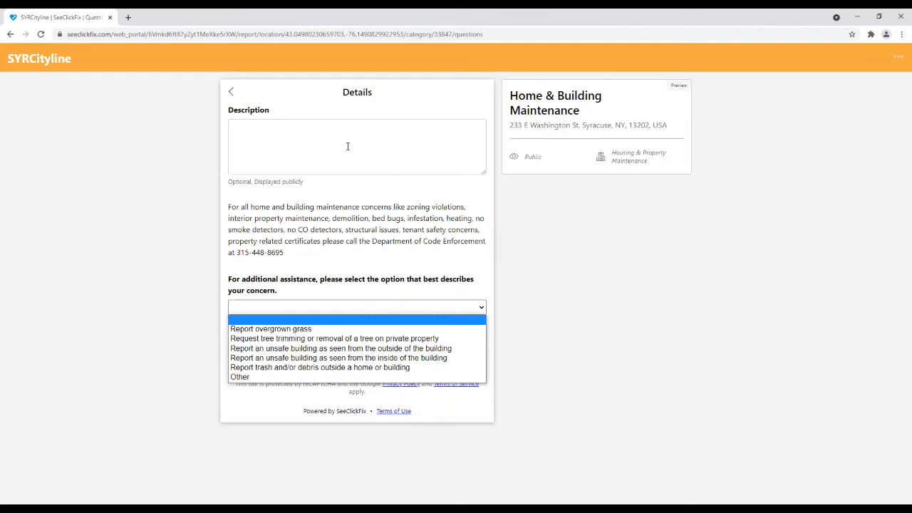
pyautogui.moveTo(314, 328)
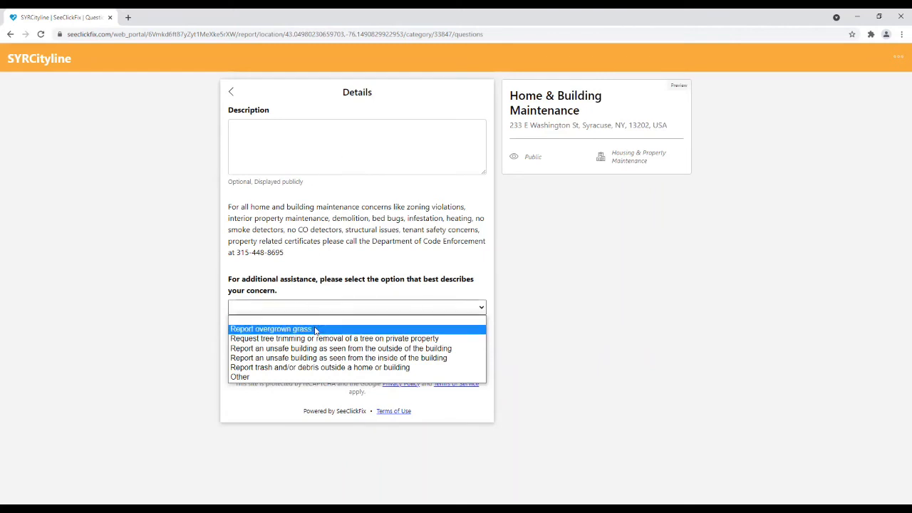
pyautogui.click(271, 328)
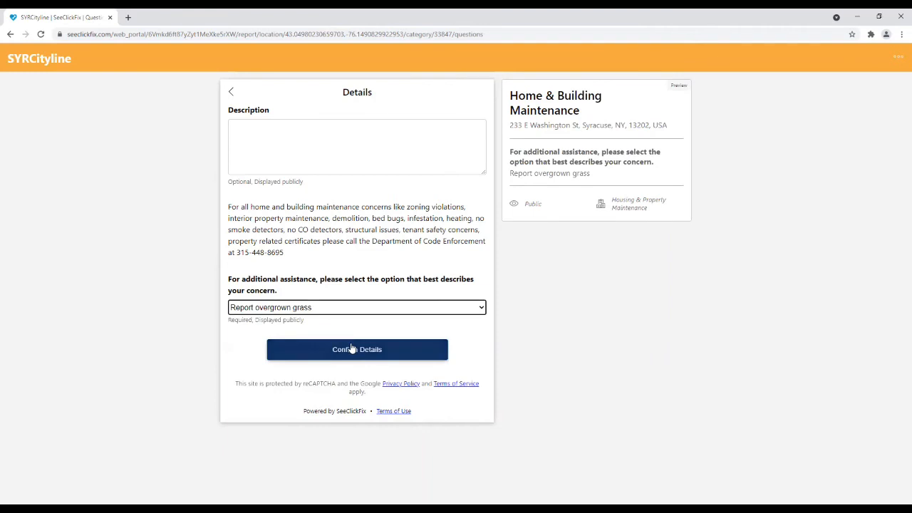
# Confirm details and proceed submitting as yourself to the register-or-sign-in page.
pyautogui.click(357, 349)
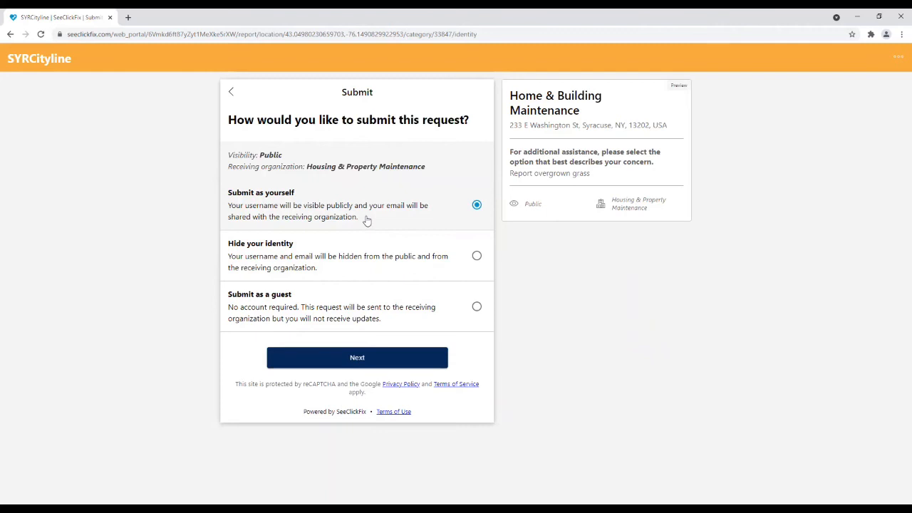
pyautogui.moveTo(365, 214)
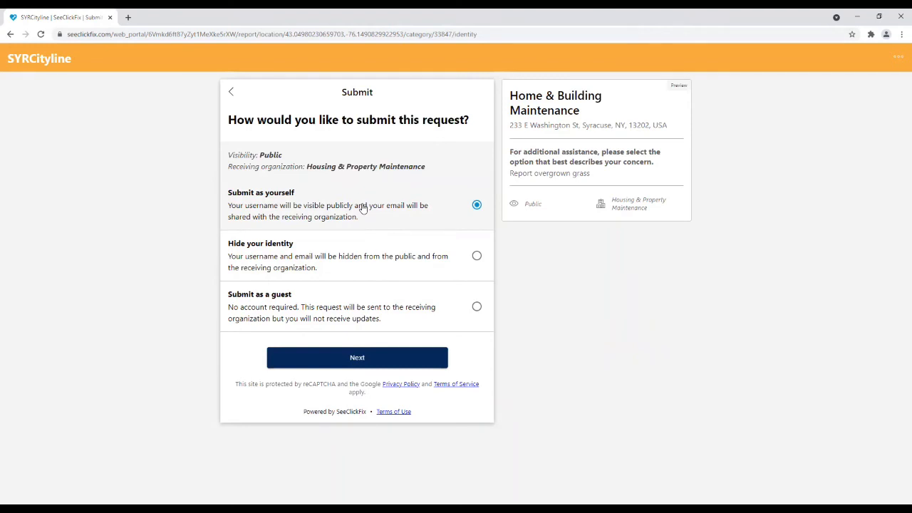
pyautogui.moveTo(363, 245)
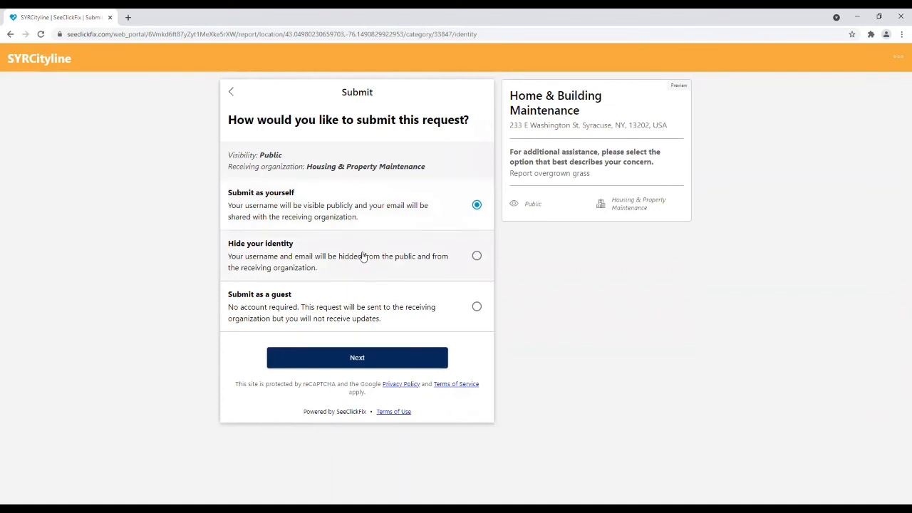
pyautogui.moveTo(344, 302)
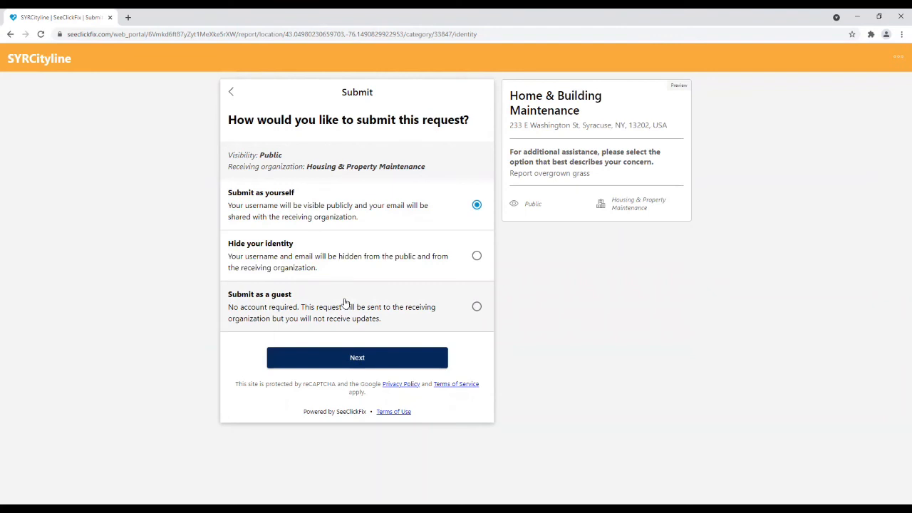
pyautogui.moveTo(361, 318)
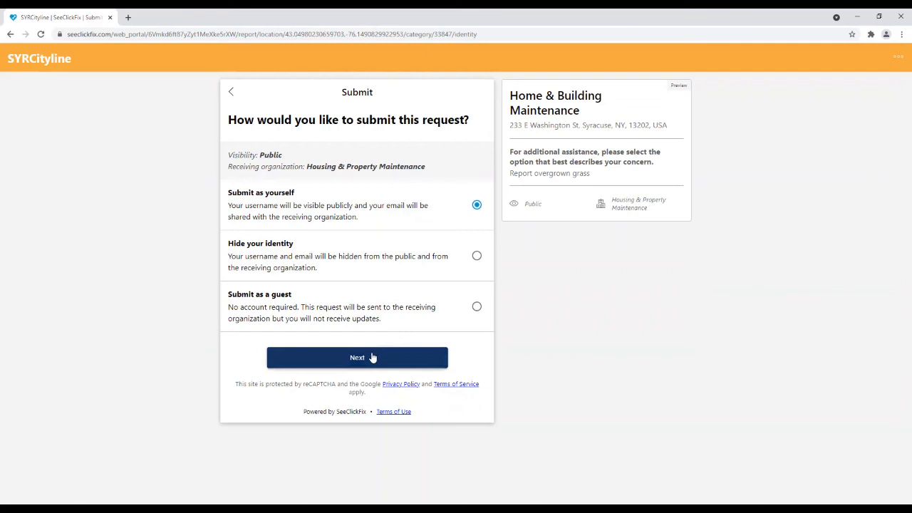
pyautogui.click(356, 357)
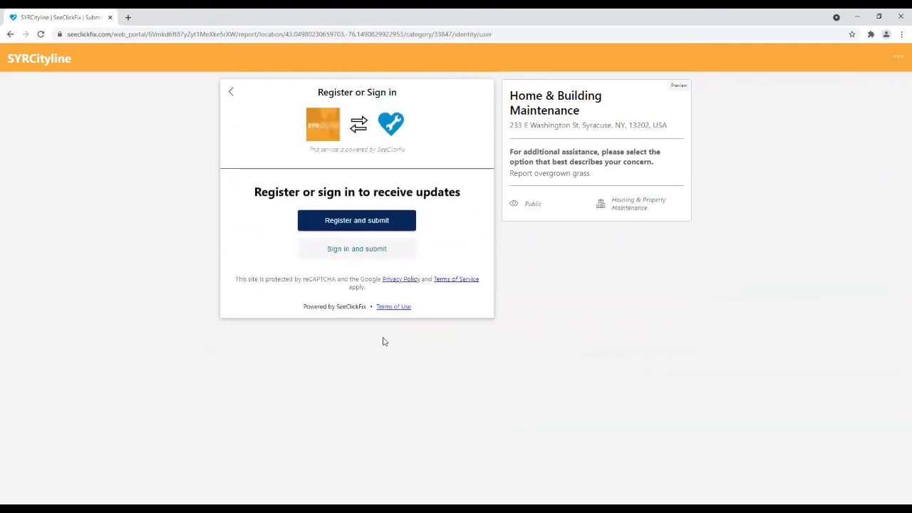